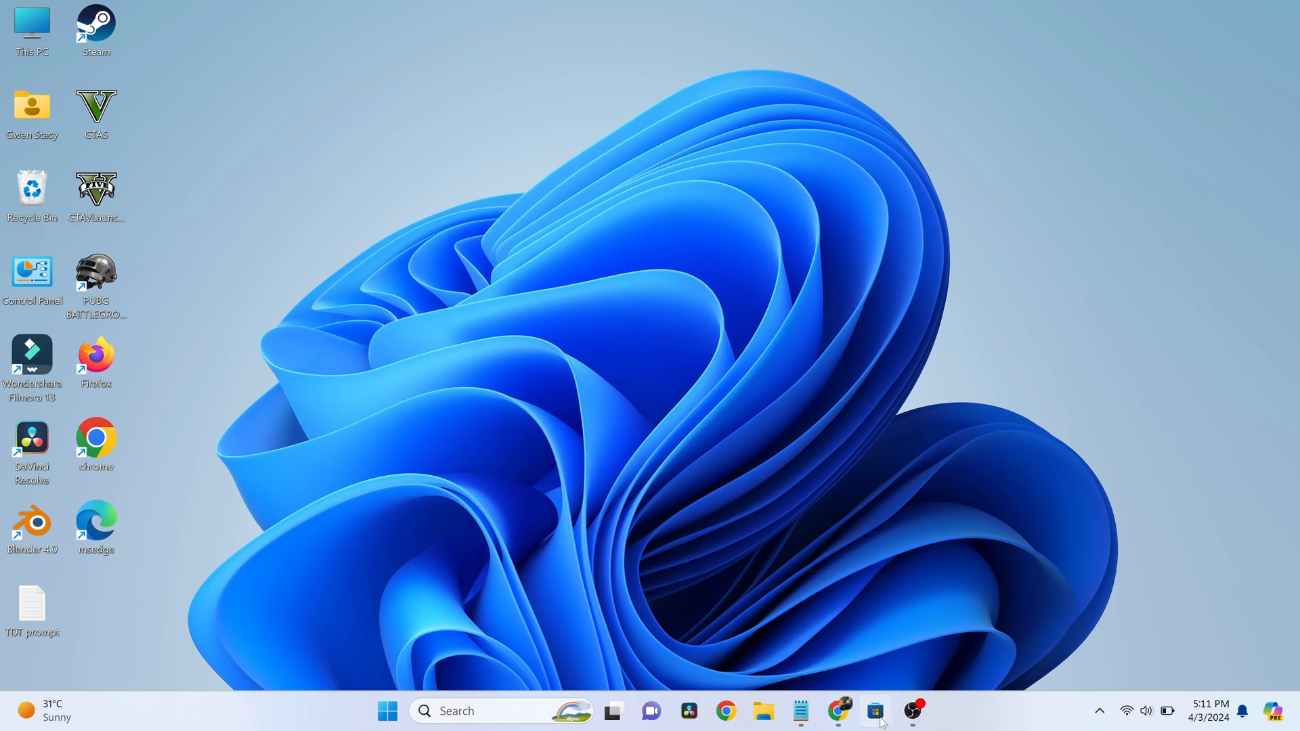
# - Launch Microsoft Store from its taskbar icon
pyautogui.click(874, 711)
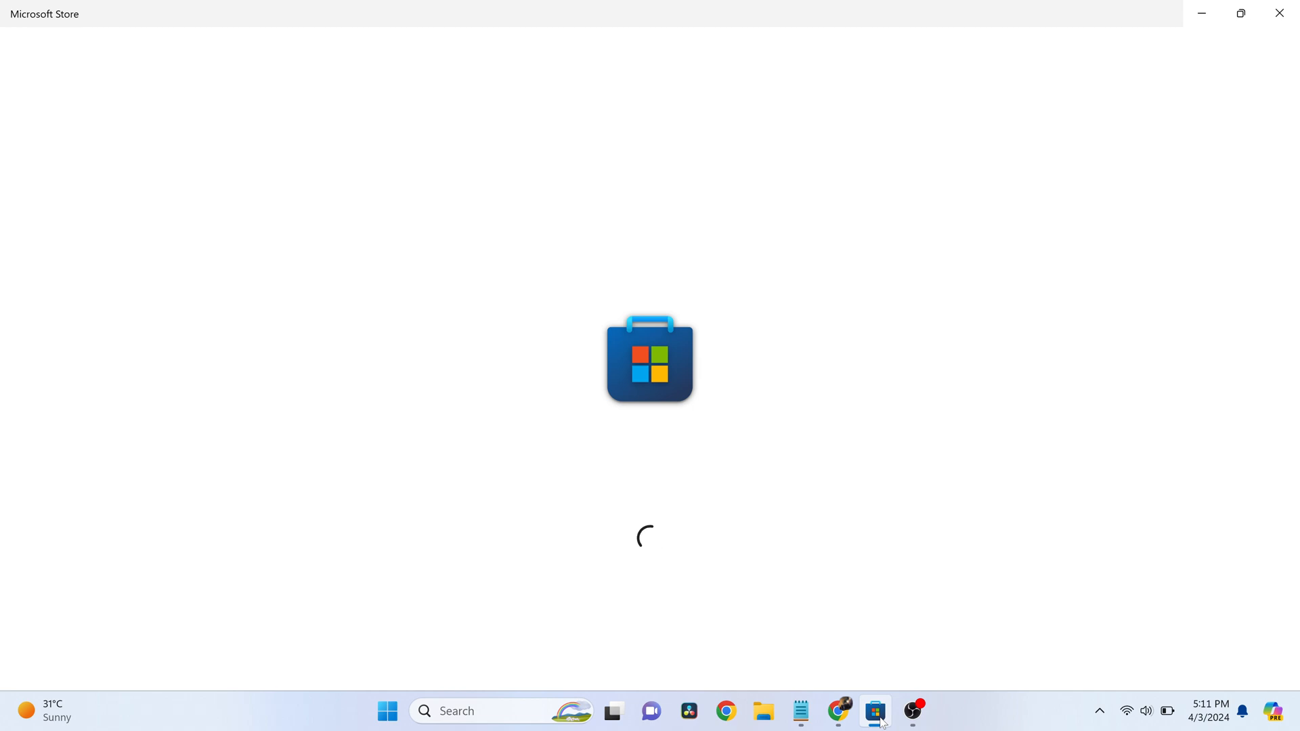
pyautogui.moveTo(879, 648)
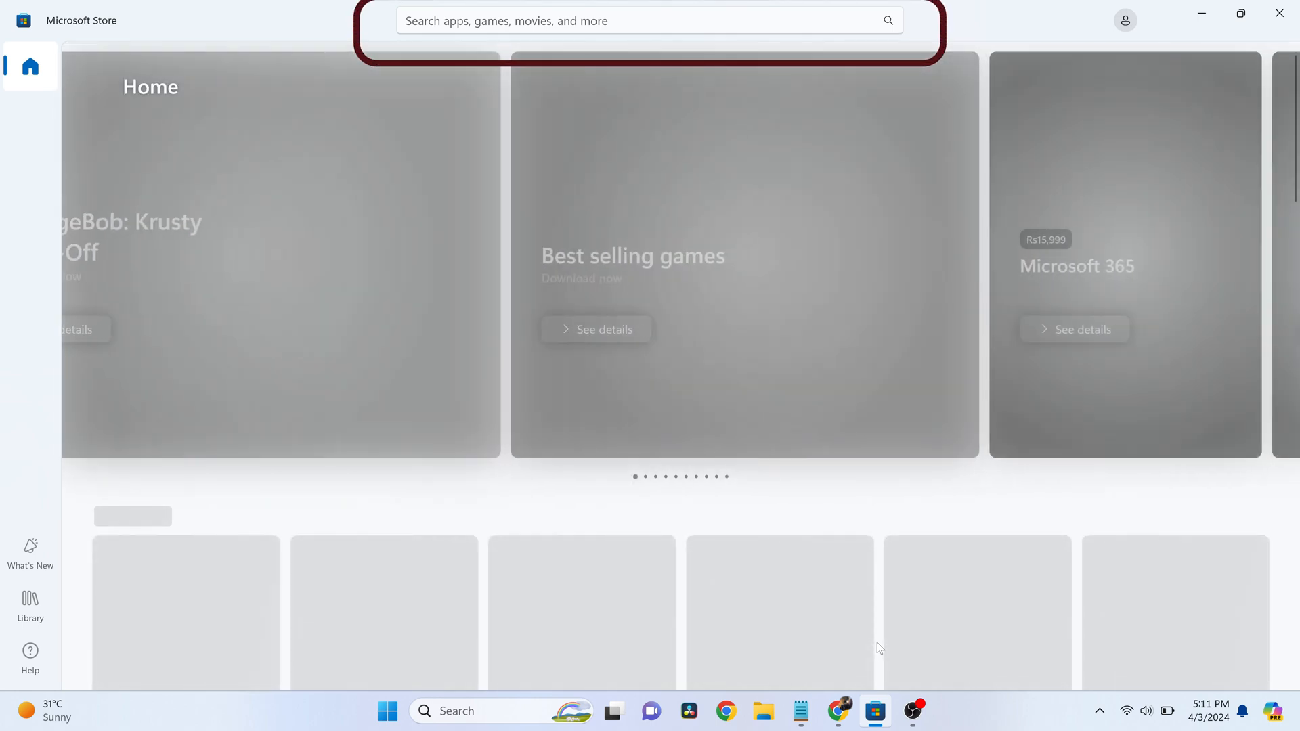
# - Enter "showkeyplus" in the Store search bar
pyautogui.click(646, 20)
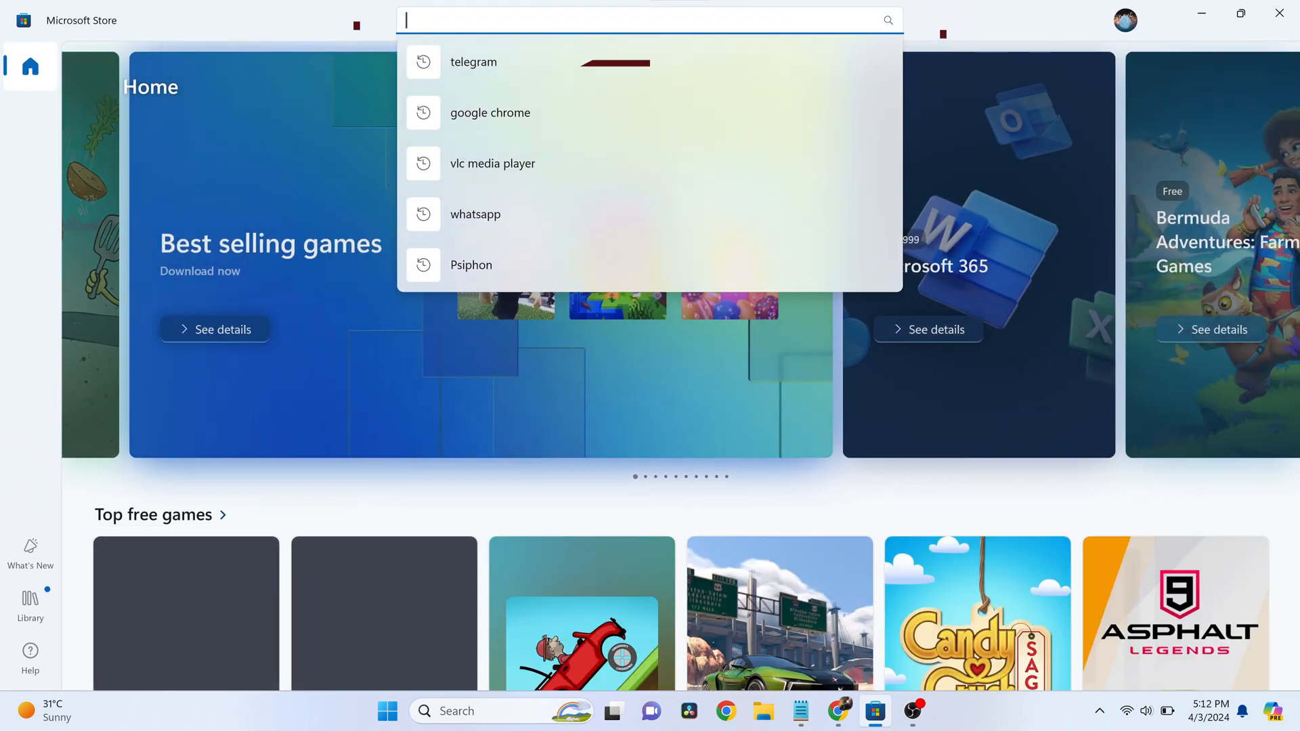
pyautogui.write('showkeyplus')
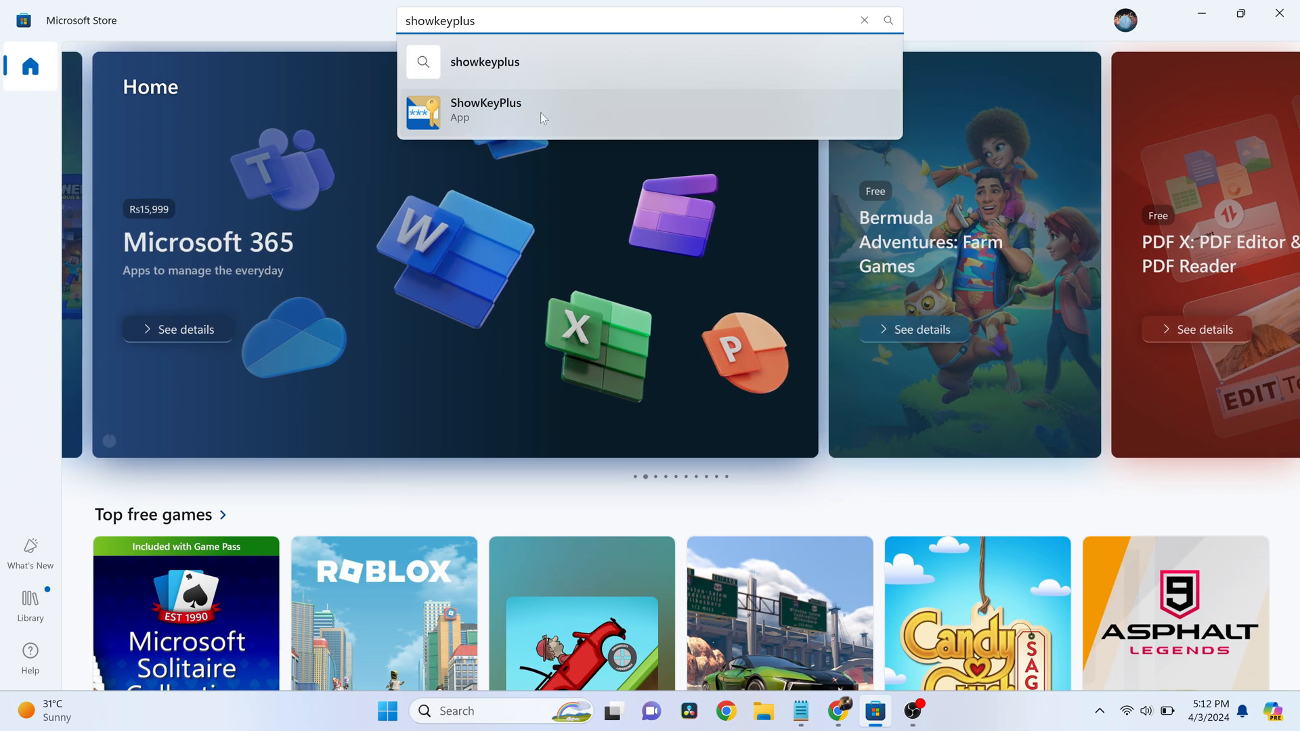
# - Open the ShowKeyPlus suggestion's product page and install the app with Get
pyautogui.click(485, 109)
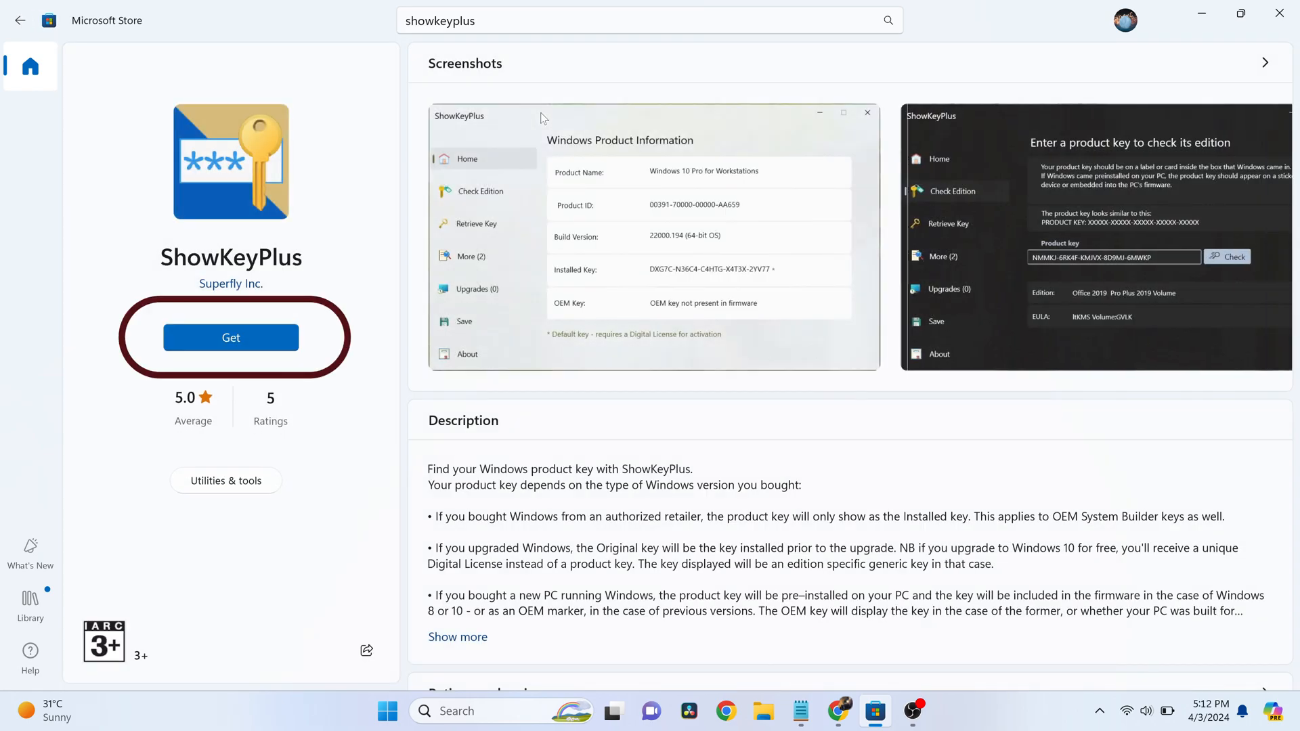
pyautogui.click(230, 337)
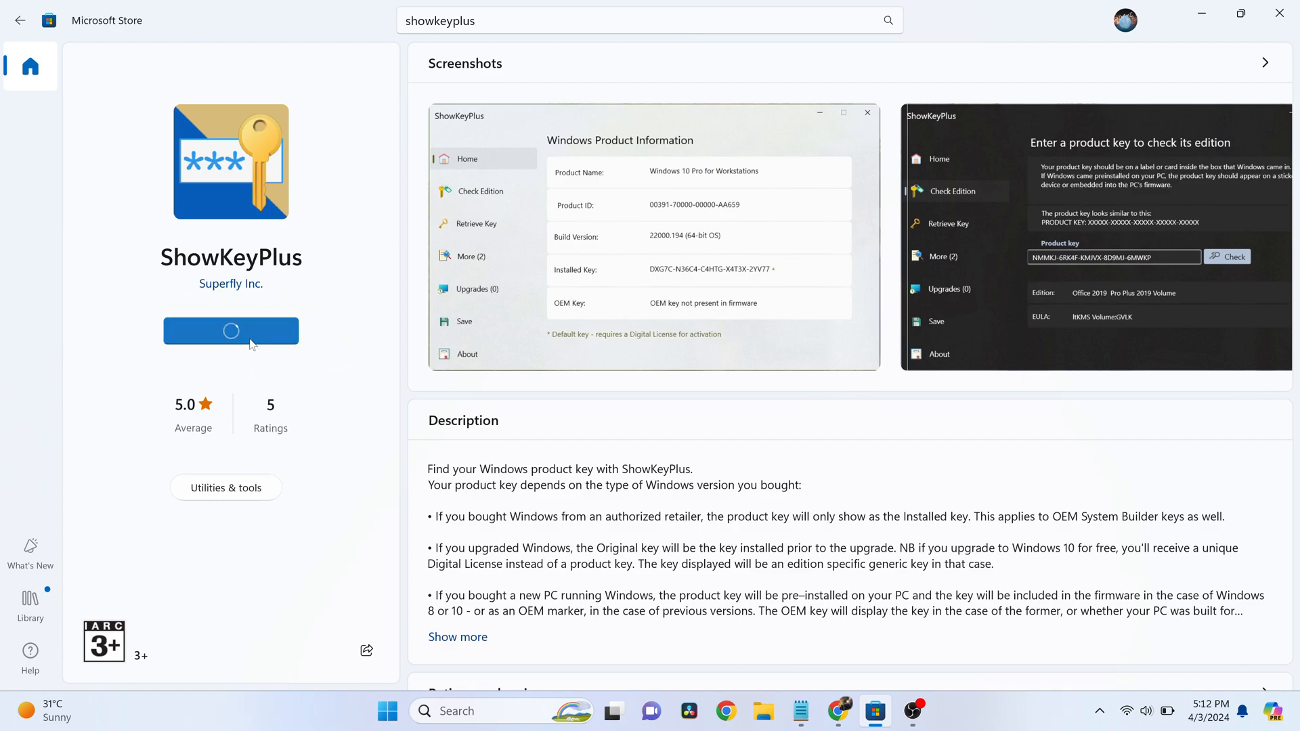
pyautogui.click(230, 331)
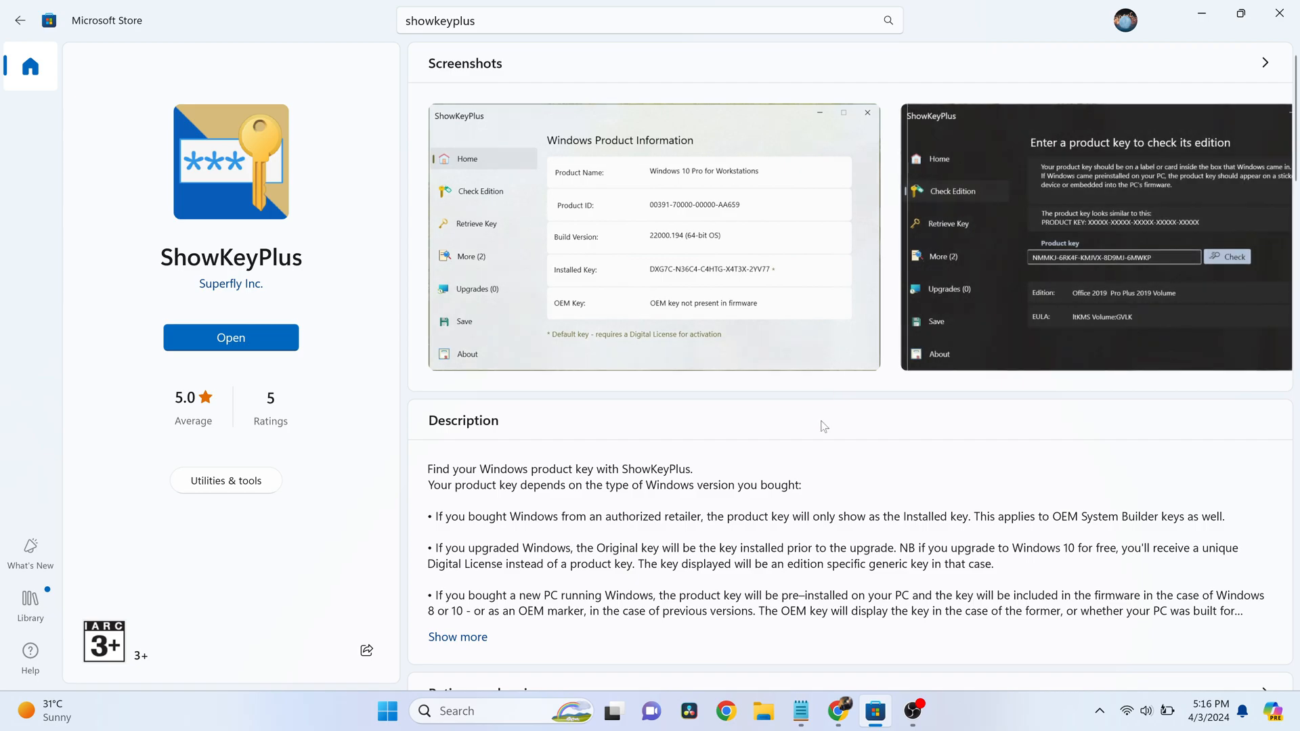
pyautogui.moveTo(244, 357)
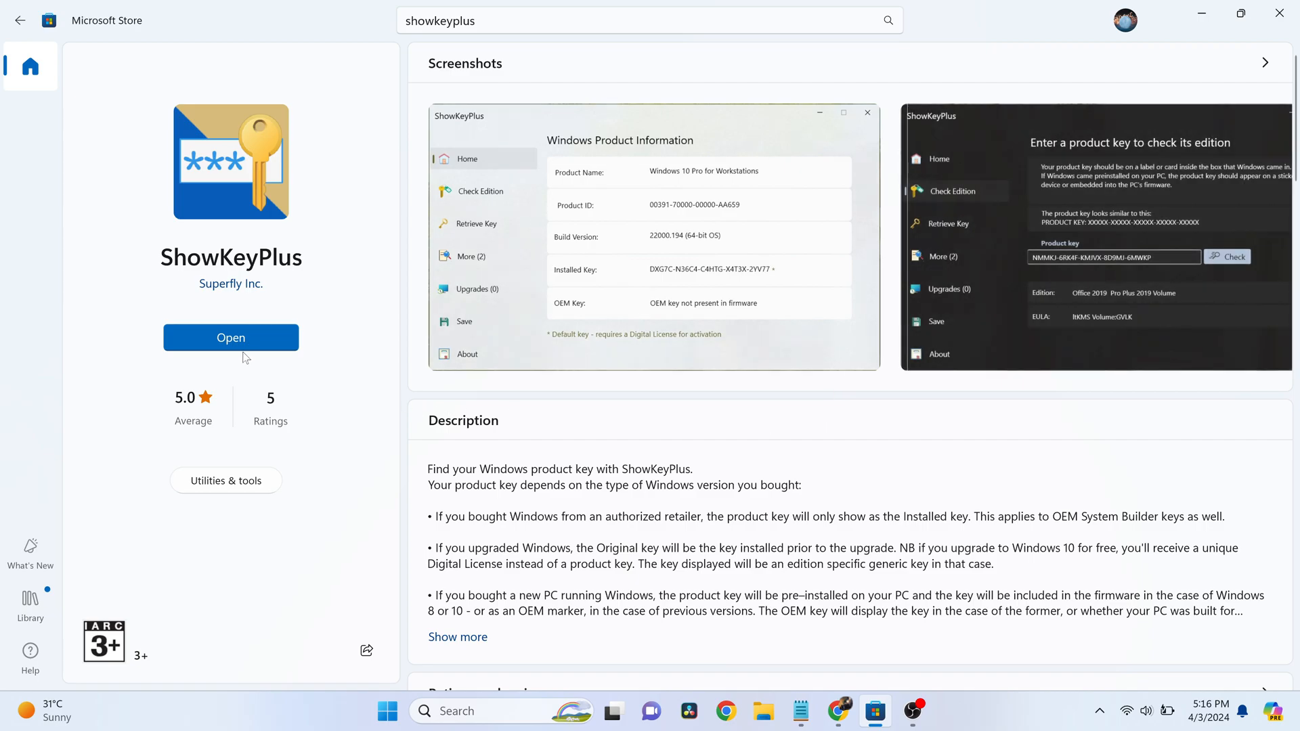
# - Start ShowKeyPlus from the store page's Open button to view the Windows key details
pyautogui.click(230, 337)
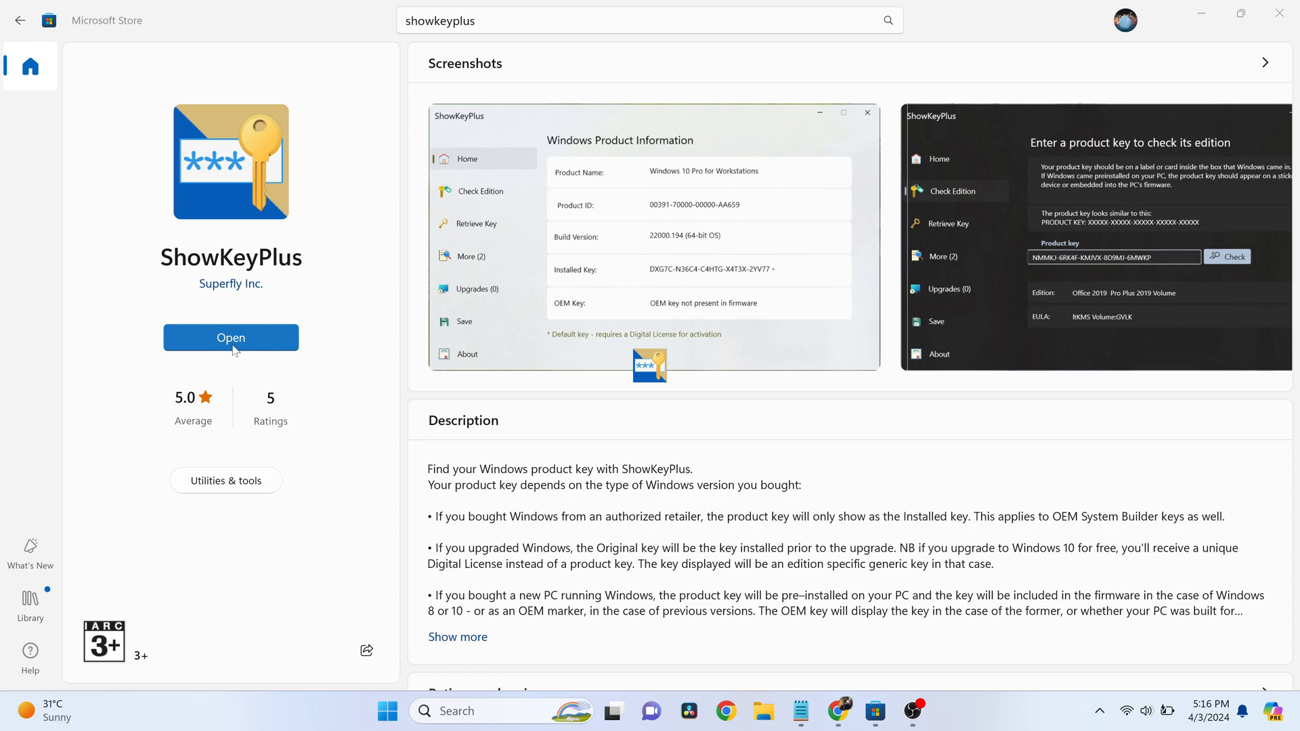
pyautogui.click(230, 337)
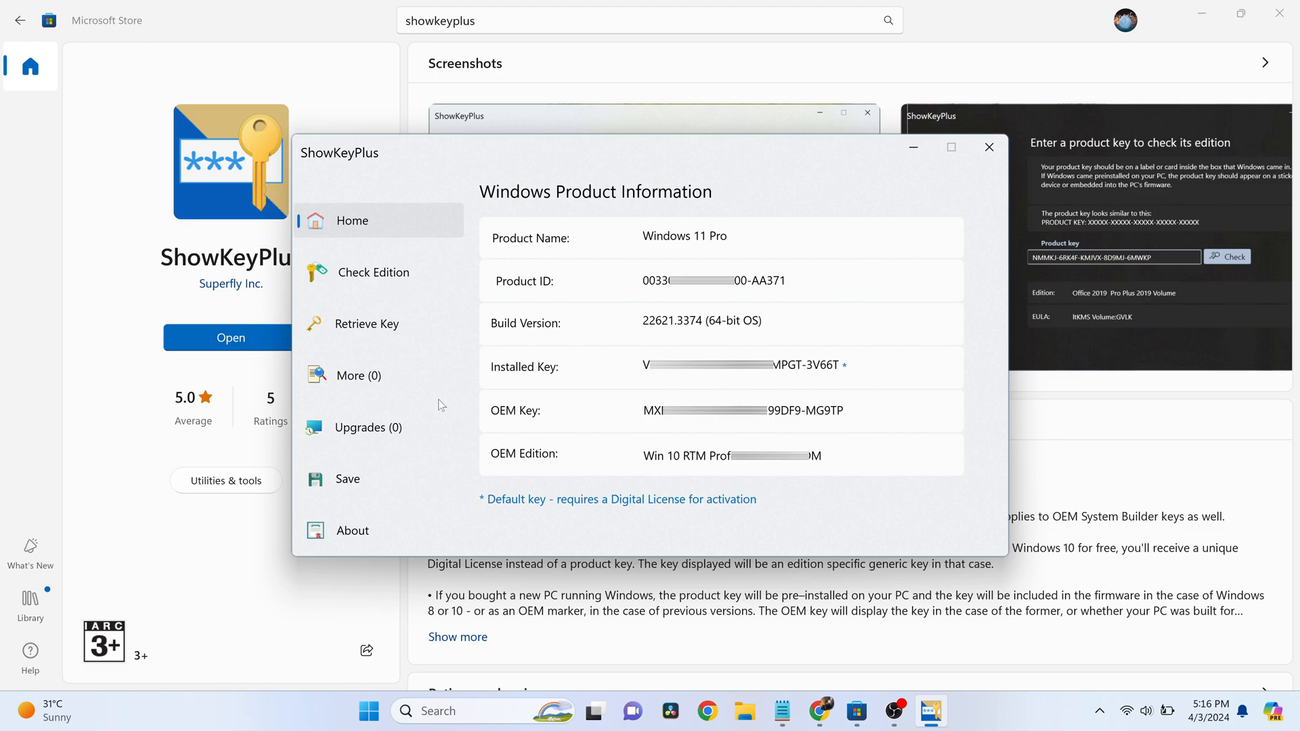
pyautogui.moveTo(391, 272)
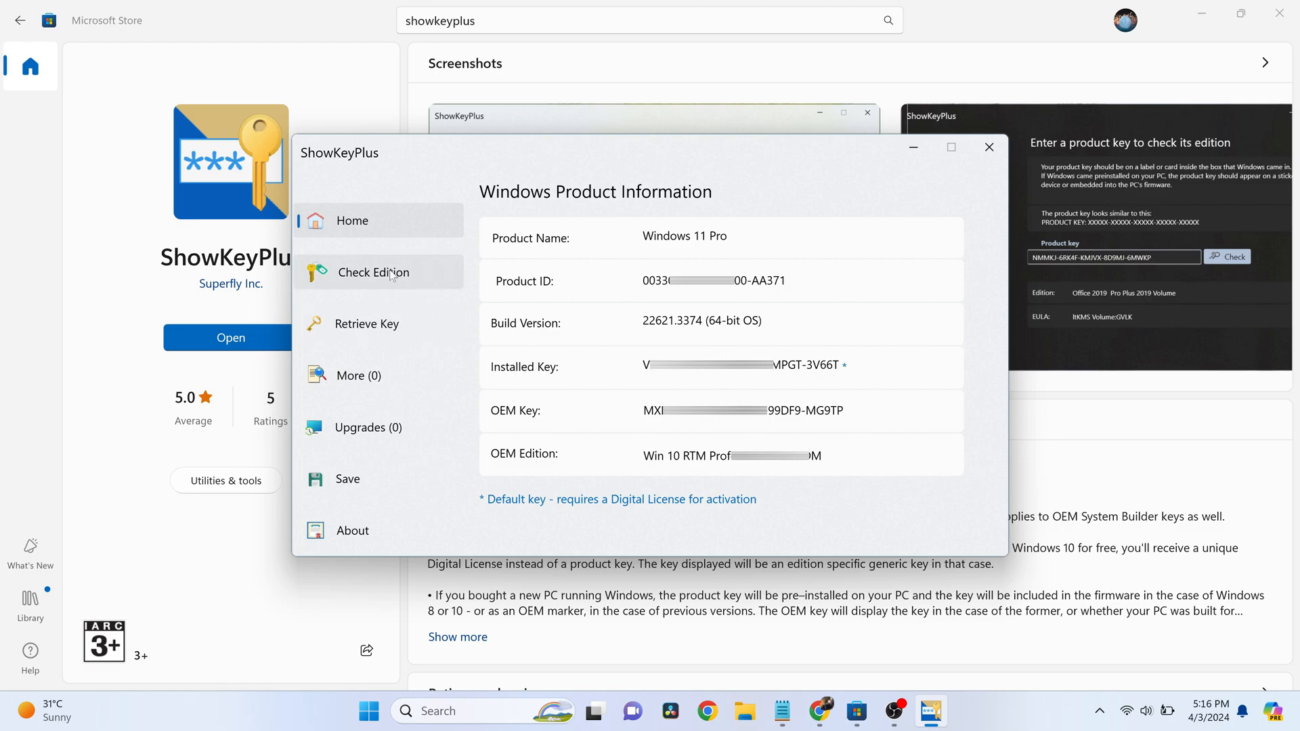
pyautogui.click(373, 273)
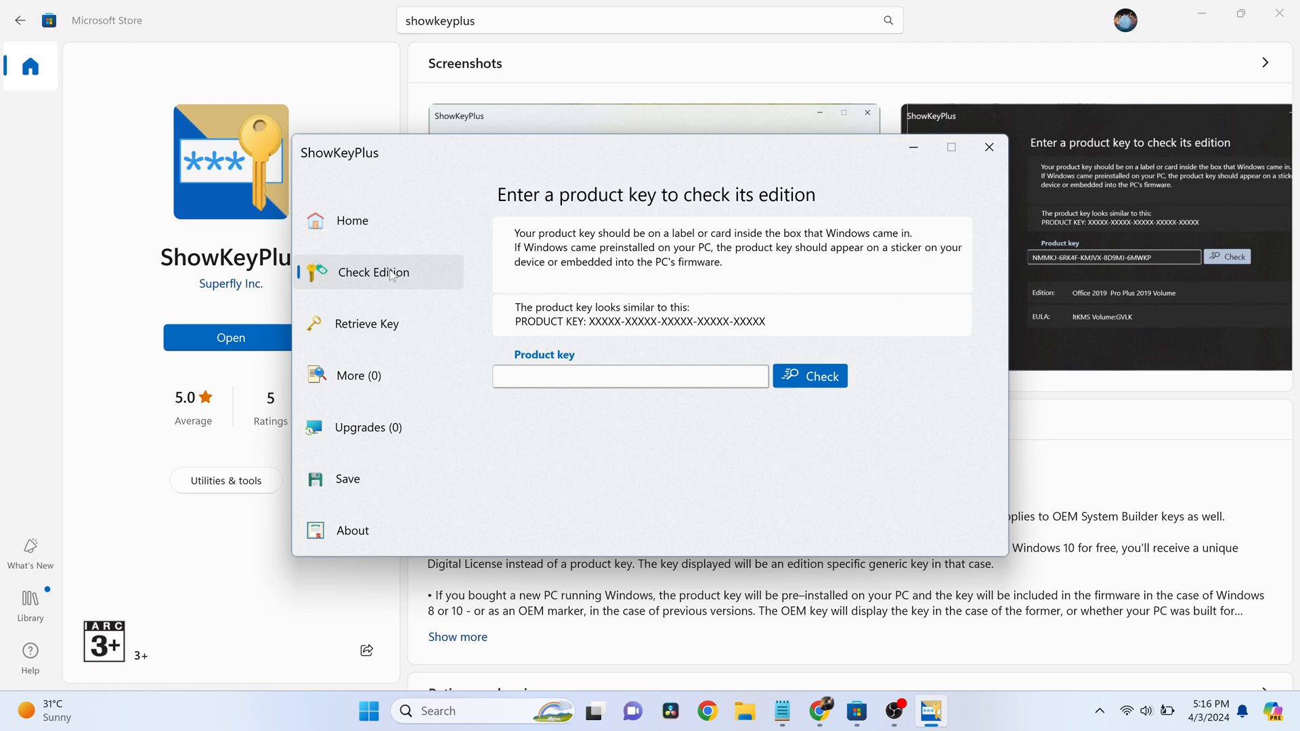
pyautogui.click(352, 220)
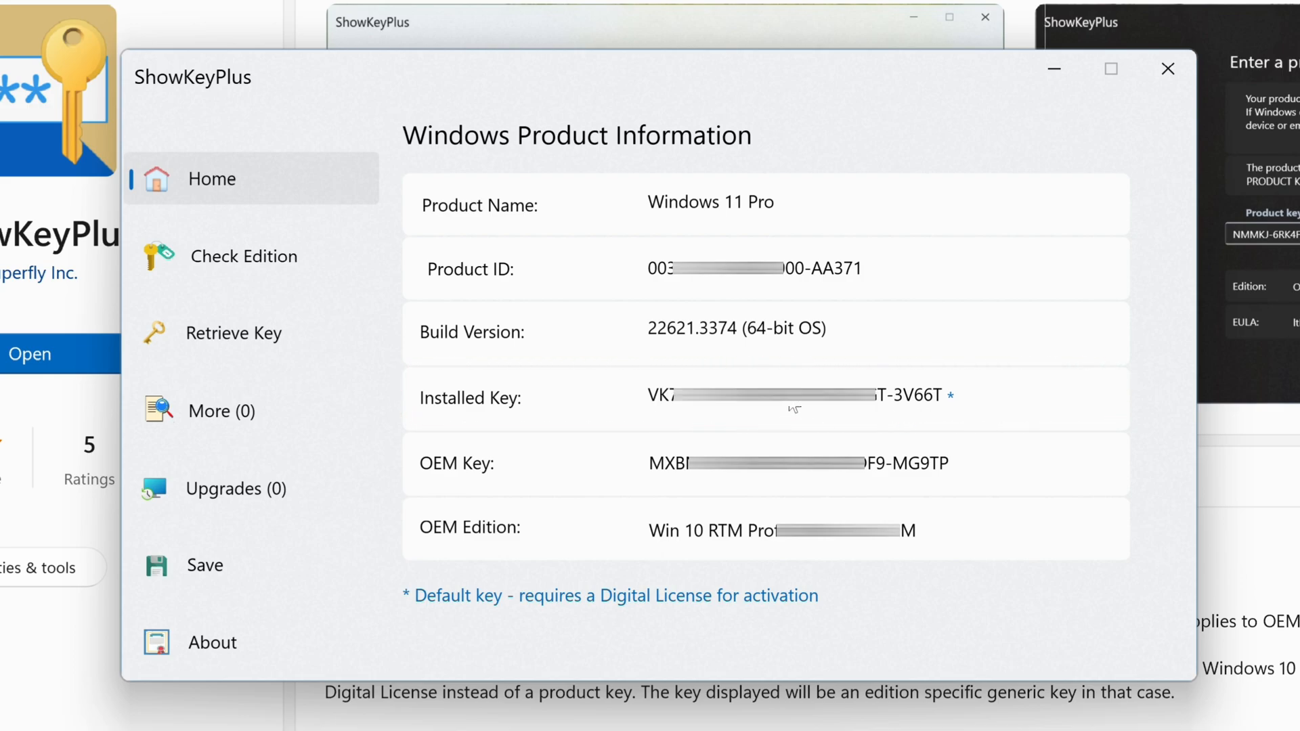
pyautogui.moveTo(971, 411)
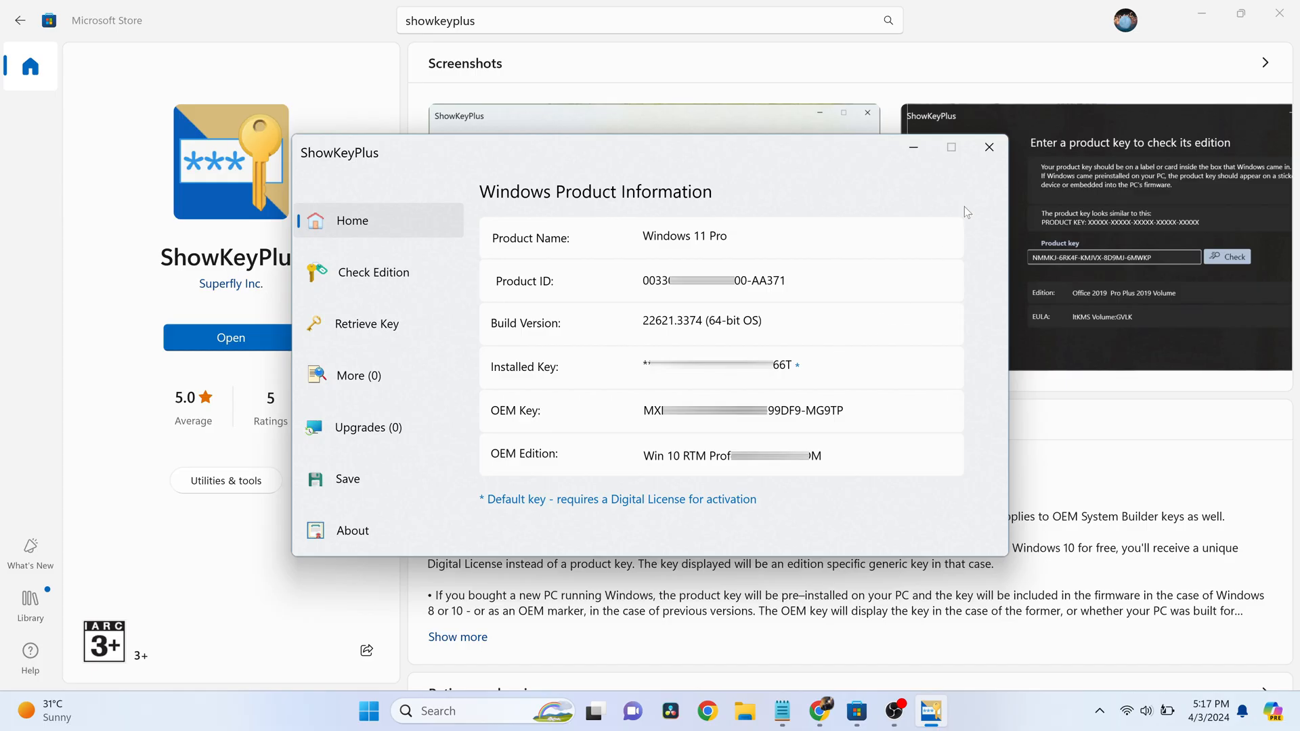
pyautogui.moveTo(988, 148)
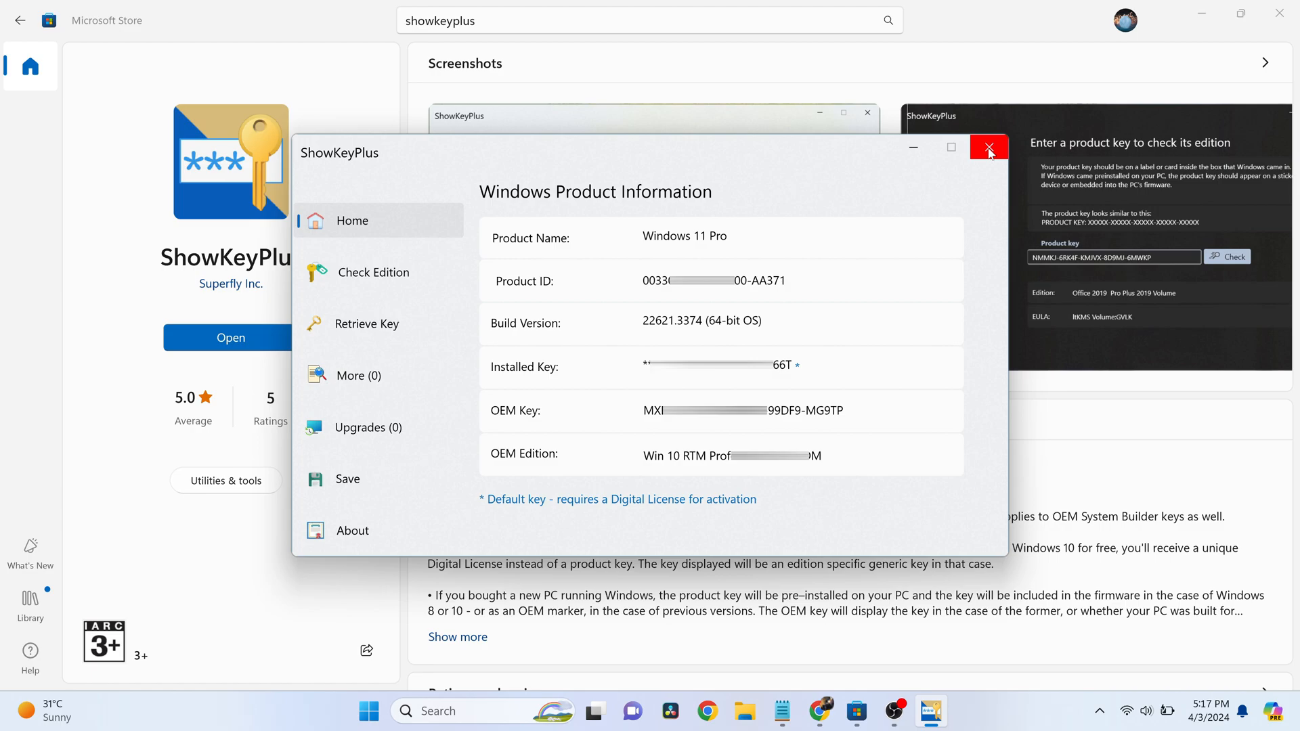
# - Close the ShowKeyPlus window from its title bar
pyautogui.click(988, 147)
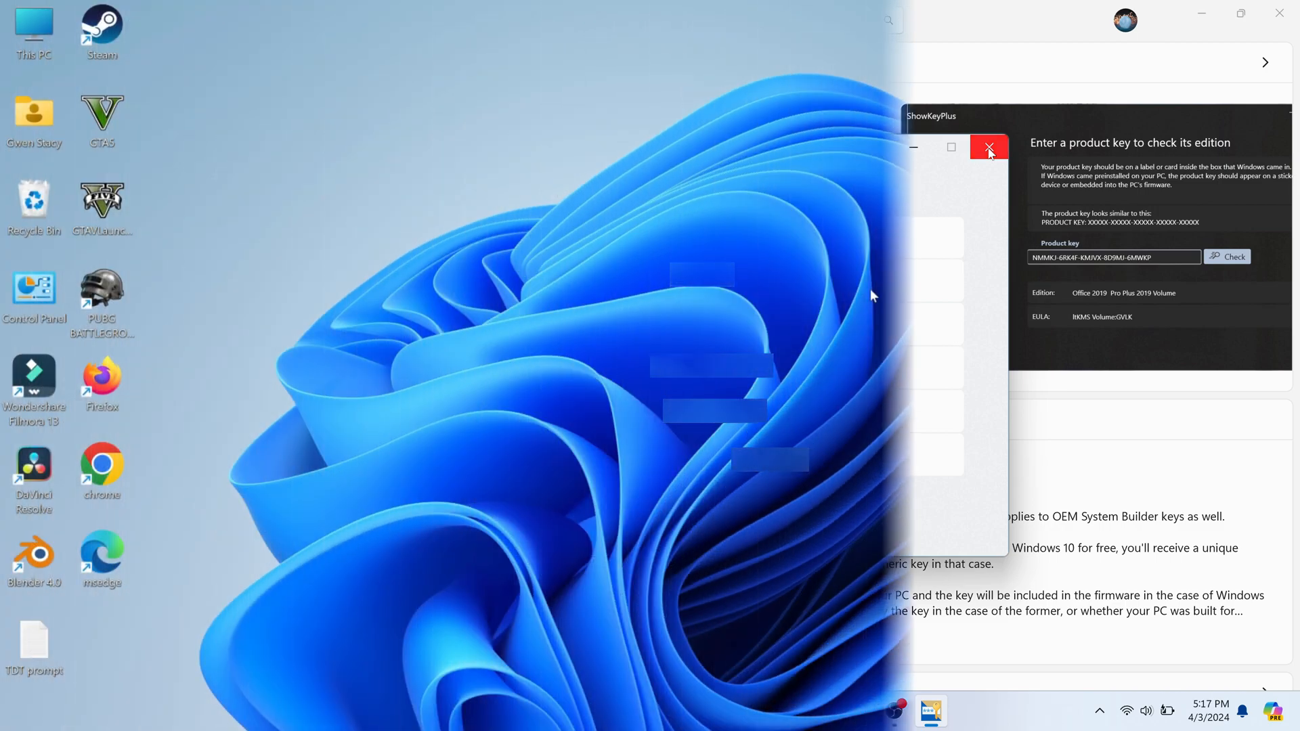
pyautogui.click(988, 147)
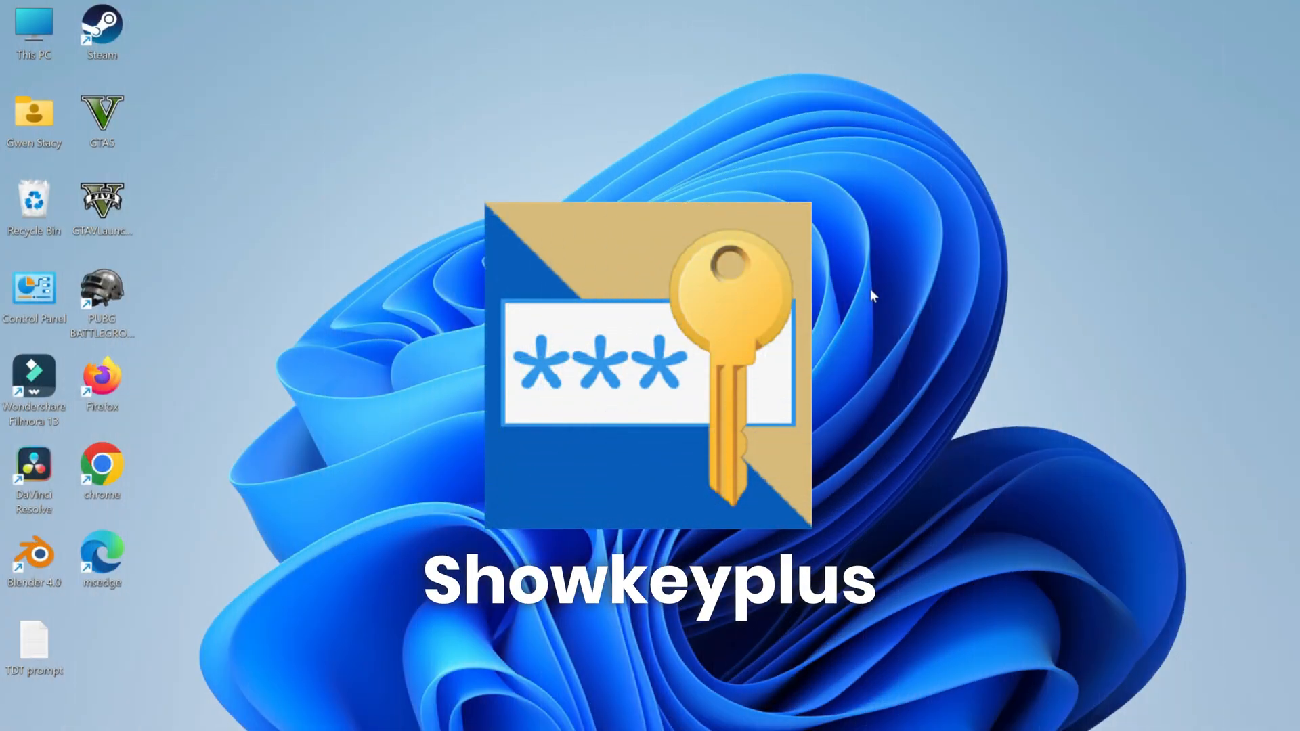